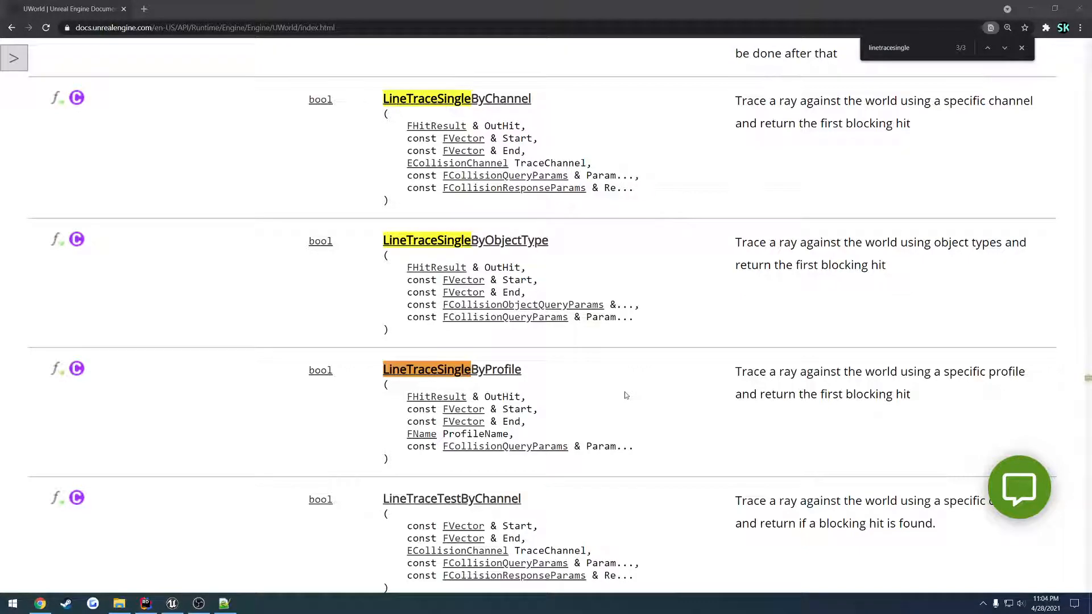
{"action": "mouse_move", "coordinate": [585, 383]}
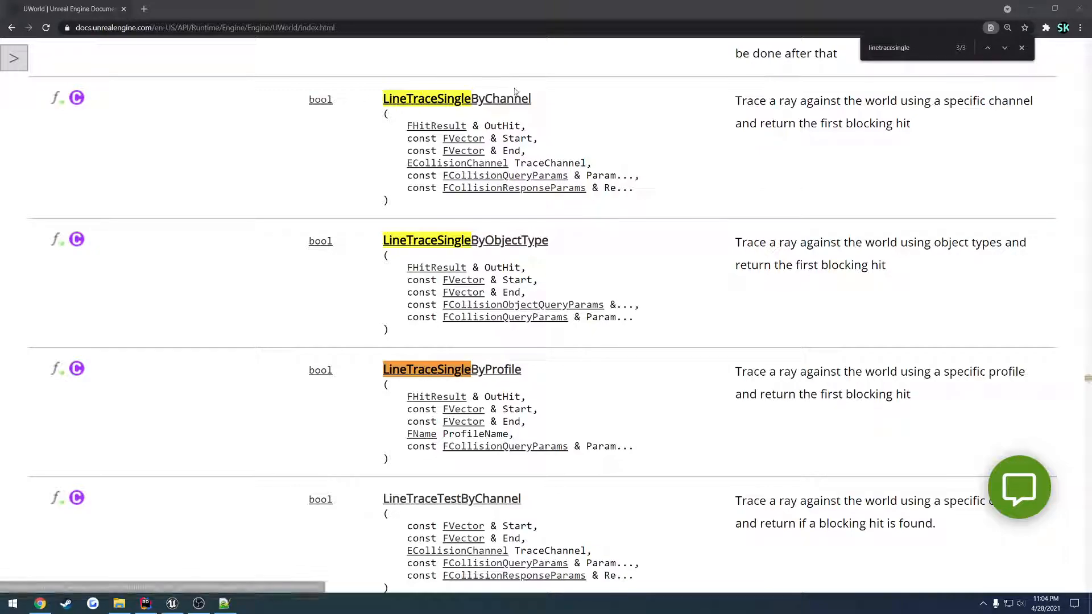
{"action": "mouse_move", "coordinate": [600, 113]}
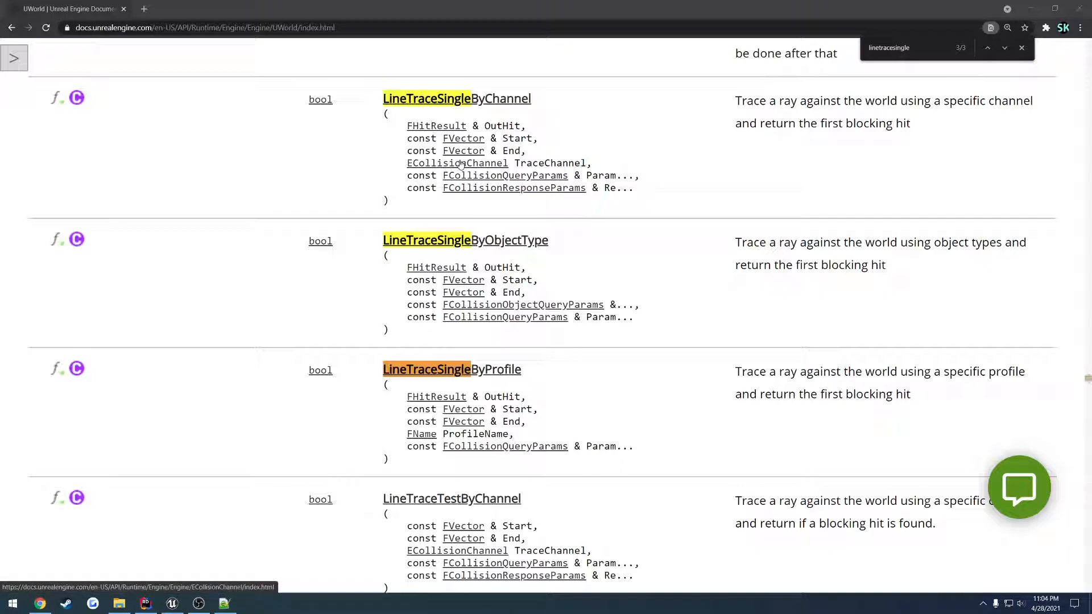
{"action": "mouse_move", "coordinate": [420, 433]}
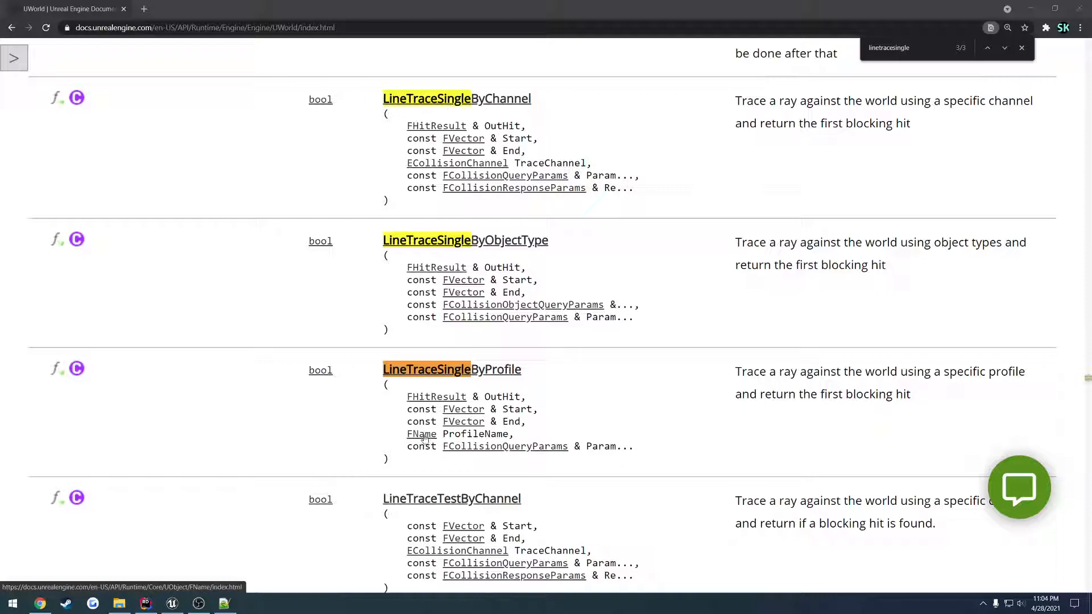
{"action": "mouse_move", "coordinate": [172, 602]}
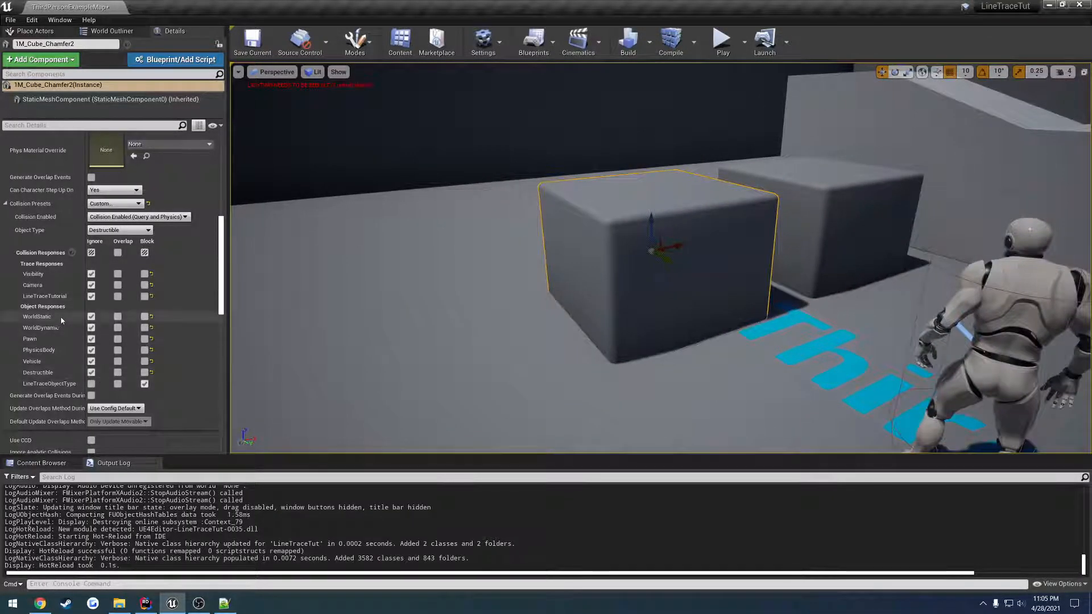
Step: Select TM_Cube_Chamfer2 to view its Custom, Destructible collision preset ignoring all channels
{"action": "left_click", "coordinate": [144, 371]}
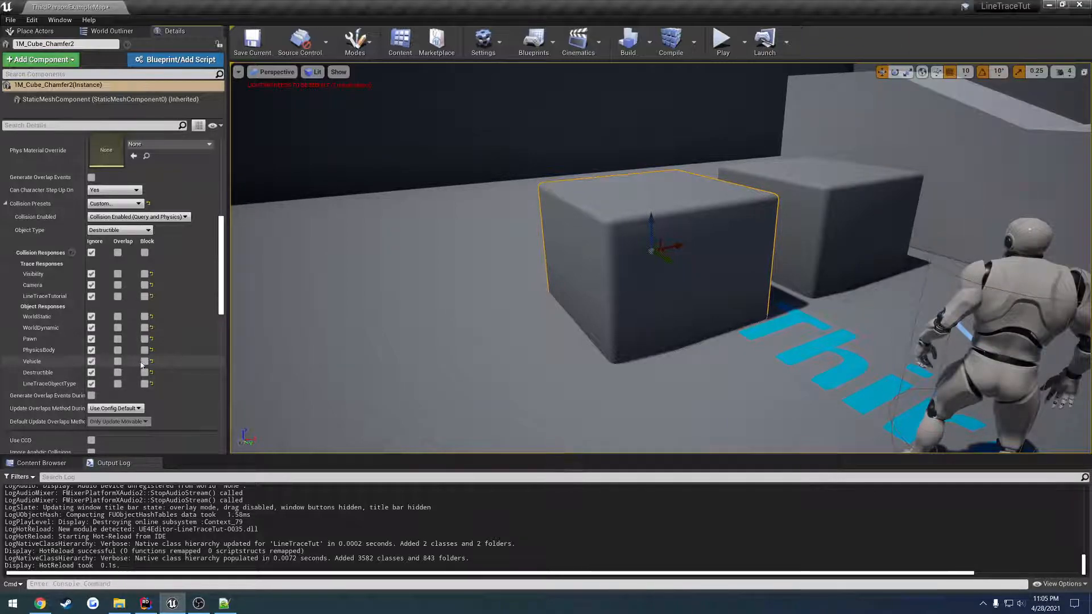
{"action": "left_click", "coordinate": [145, 360]}
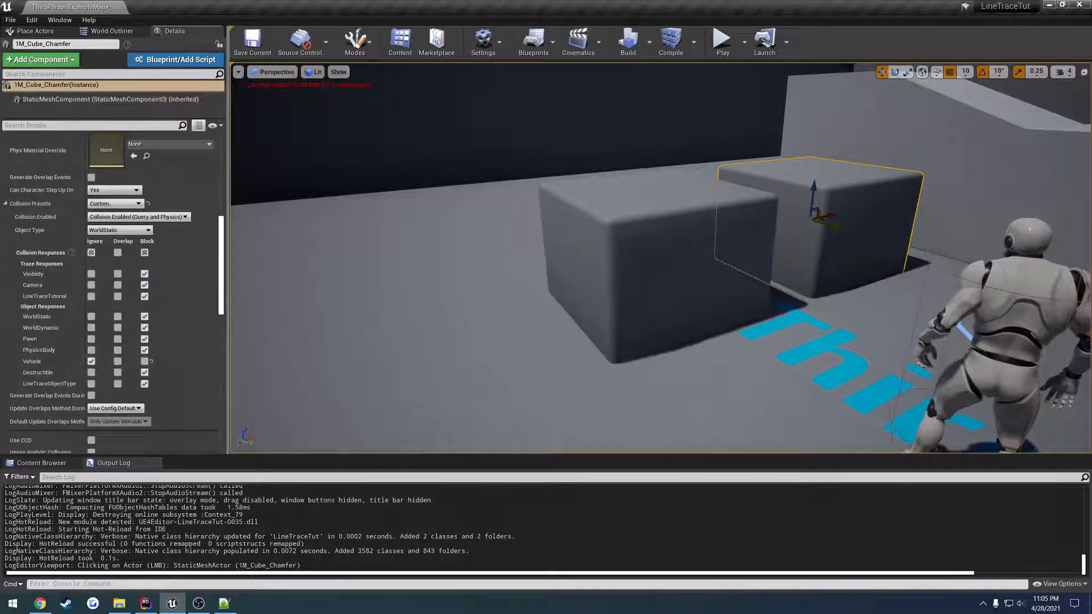
Step: Select TM_Cube_Chamfer to view its WorldStatic preset blocking all channels except Vehicle
{"action": "left_click", "coordinate": [722, 41]}
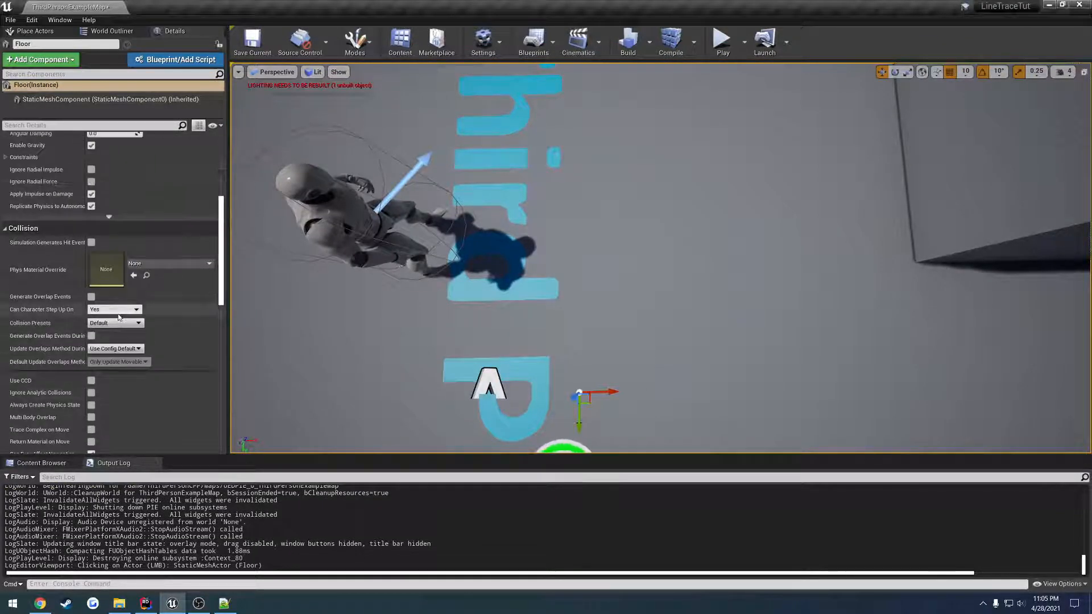
{"action": "left_click", "coordinate": [138, 322]}
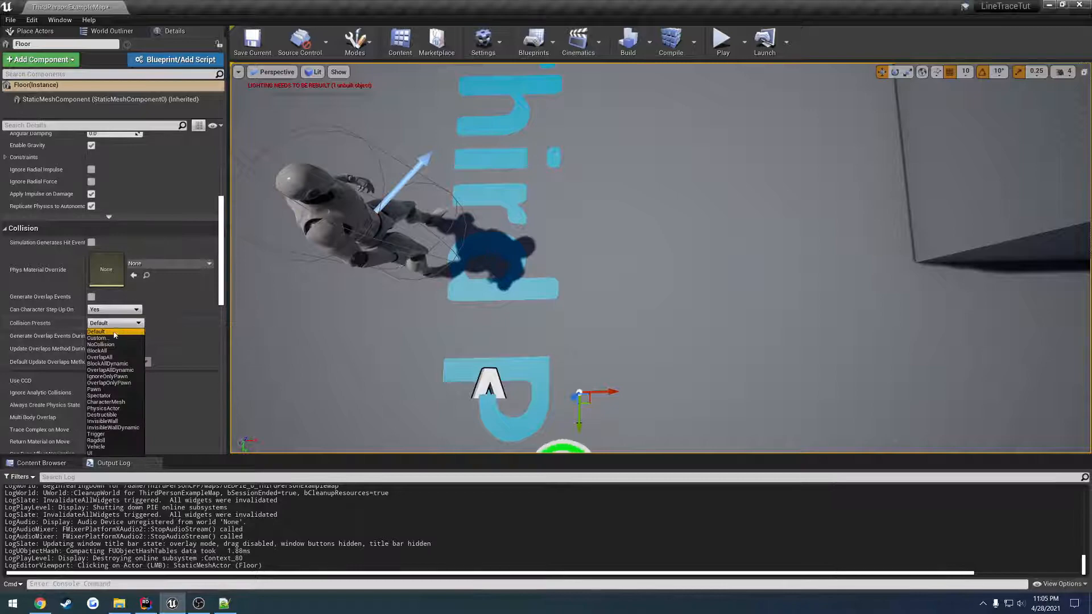
{"action": "left_click", "coordinate": [97, 339]}
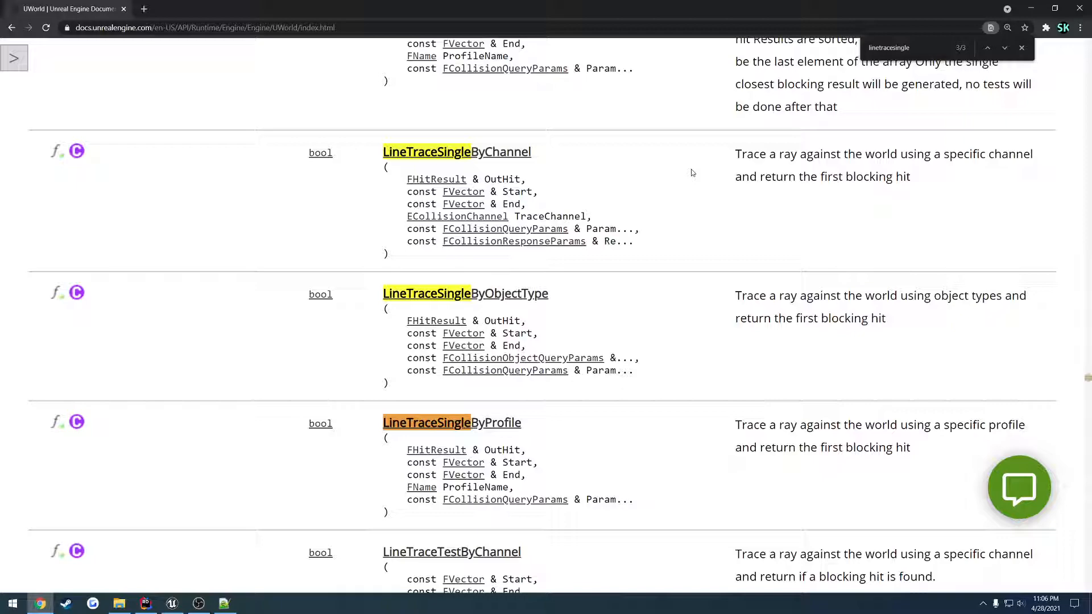
{"action": "double_click", "coordinate": [465, 293]}
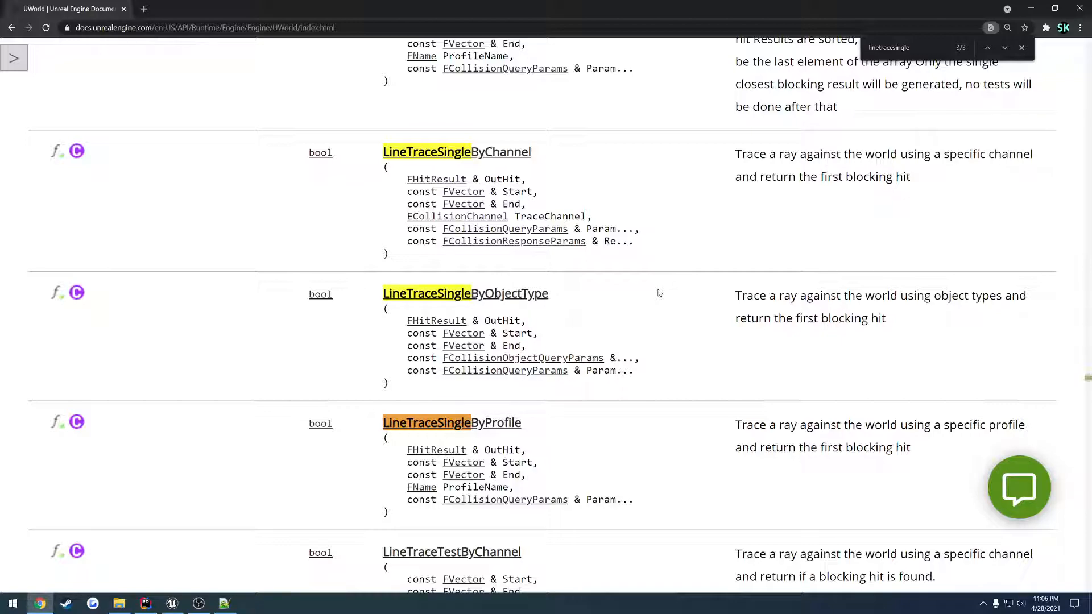
{"action": "mouse_move", "coordinate": [702, 305]}
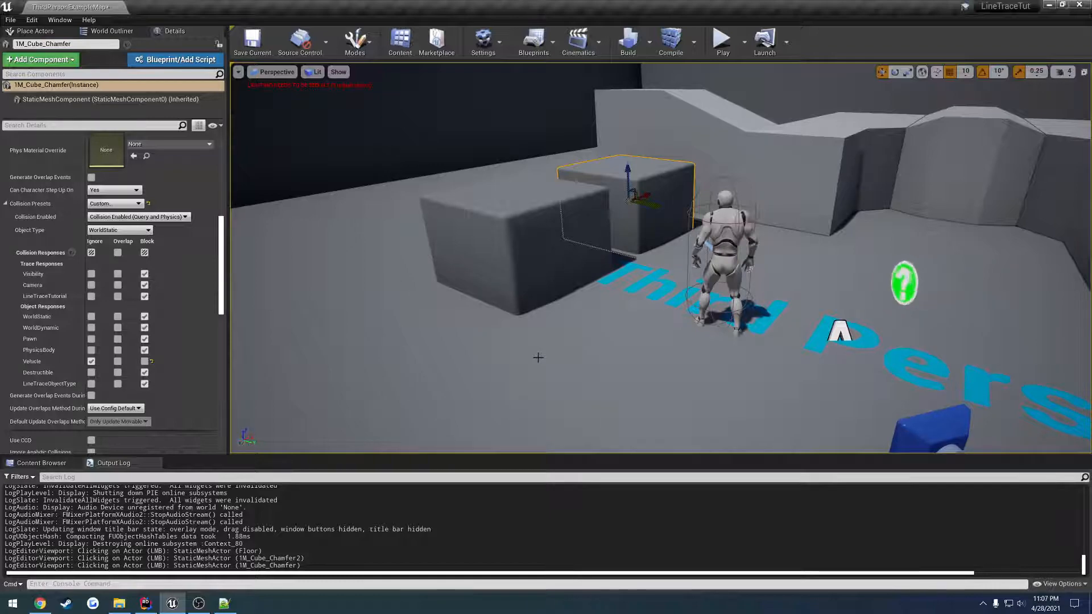
{"action": "mouse_move", "coordinate": [489, 334]}
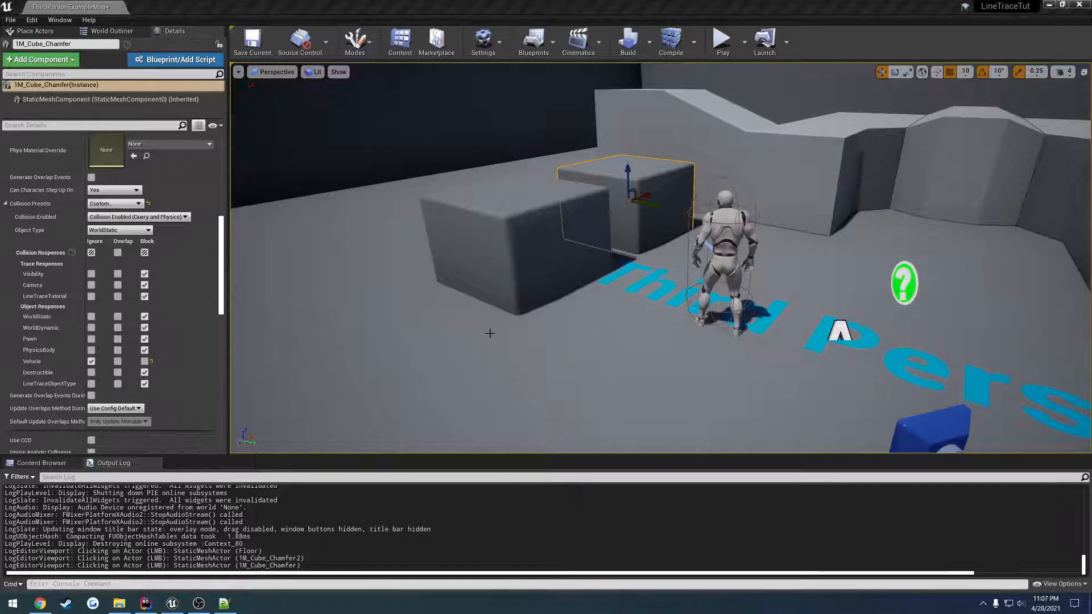